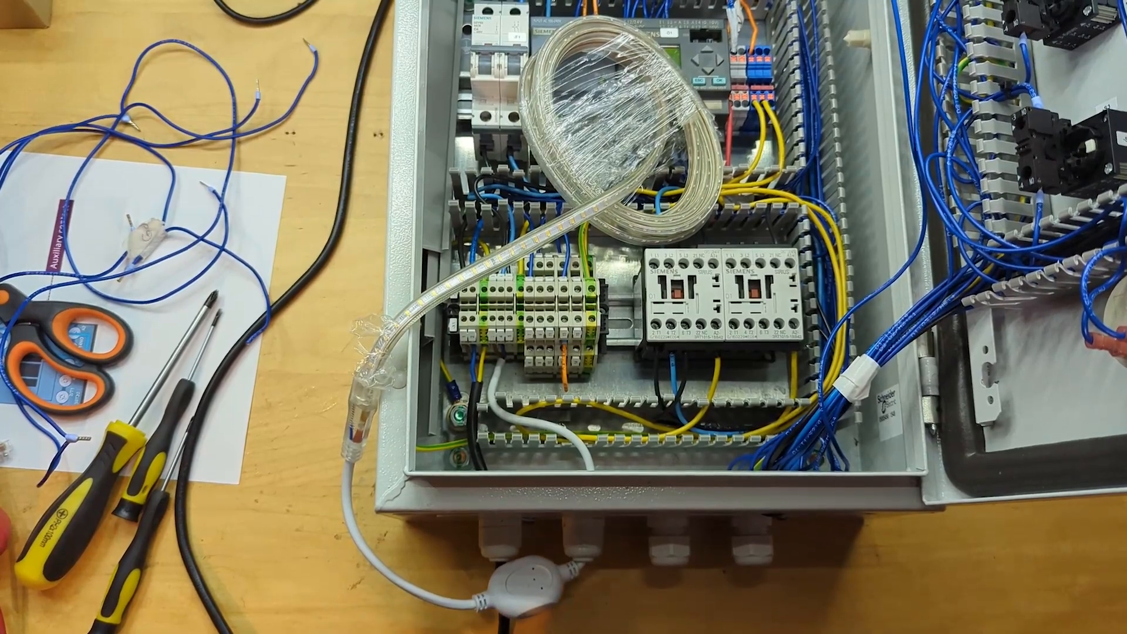
# Switch the 240 V LED strip on so it lights up inside the enclosure.
pyautogui.click(514, 582)
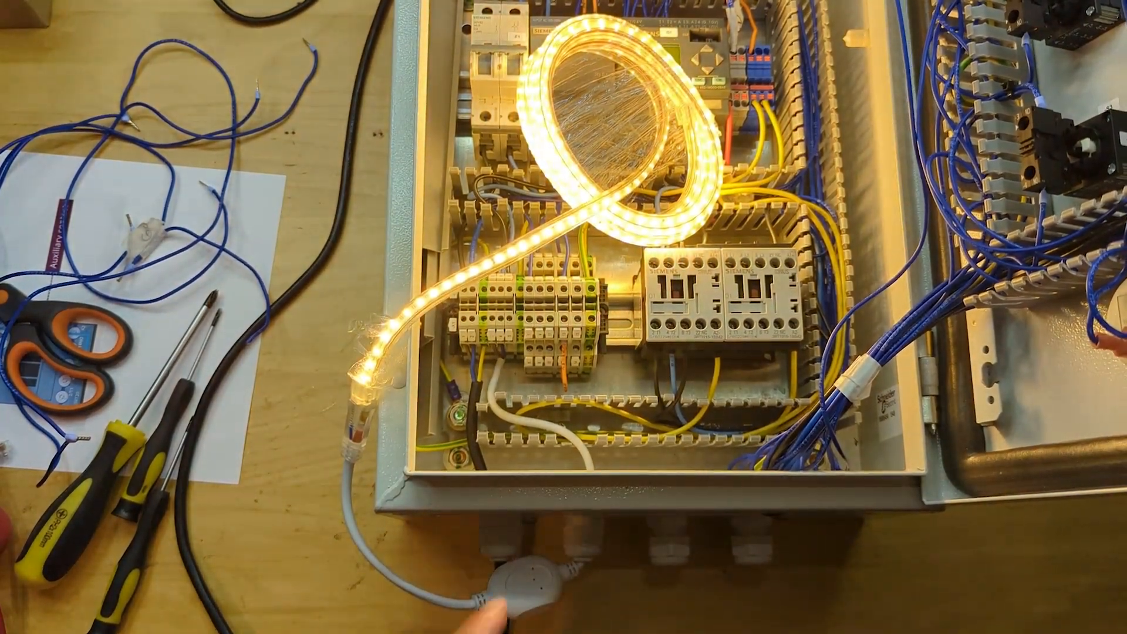